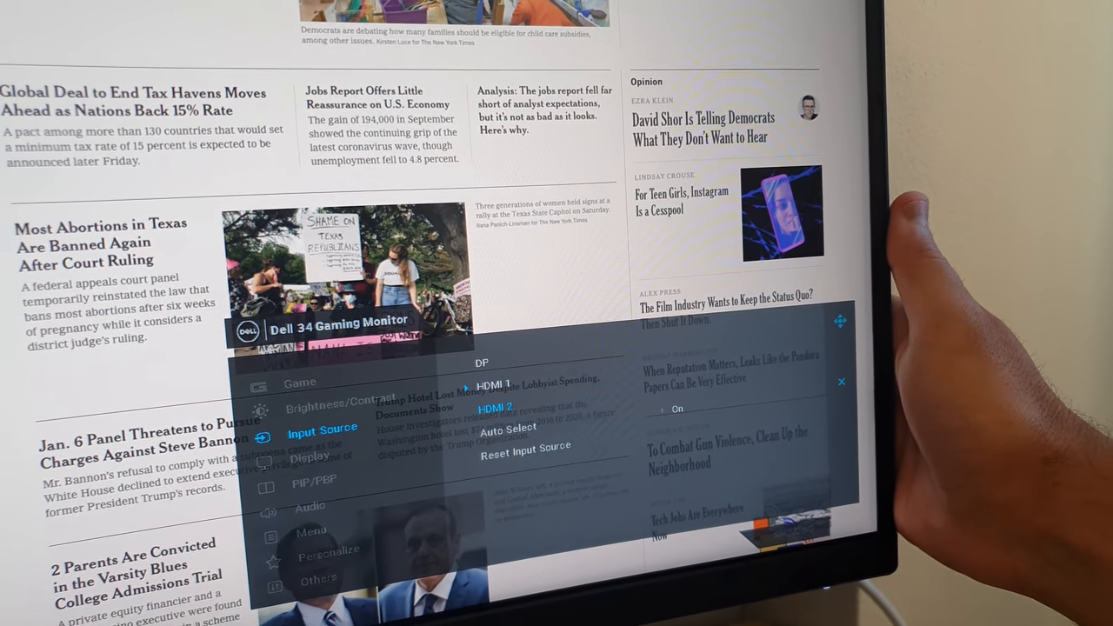
Open the Dell monitor OSD's Input Source options
left_click(494, 409)
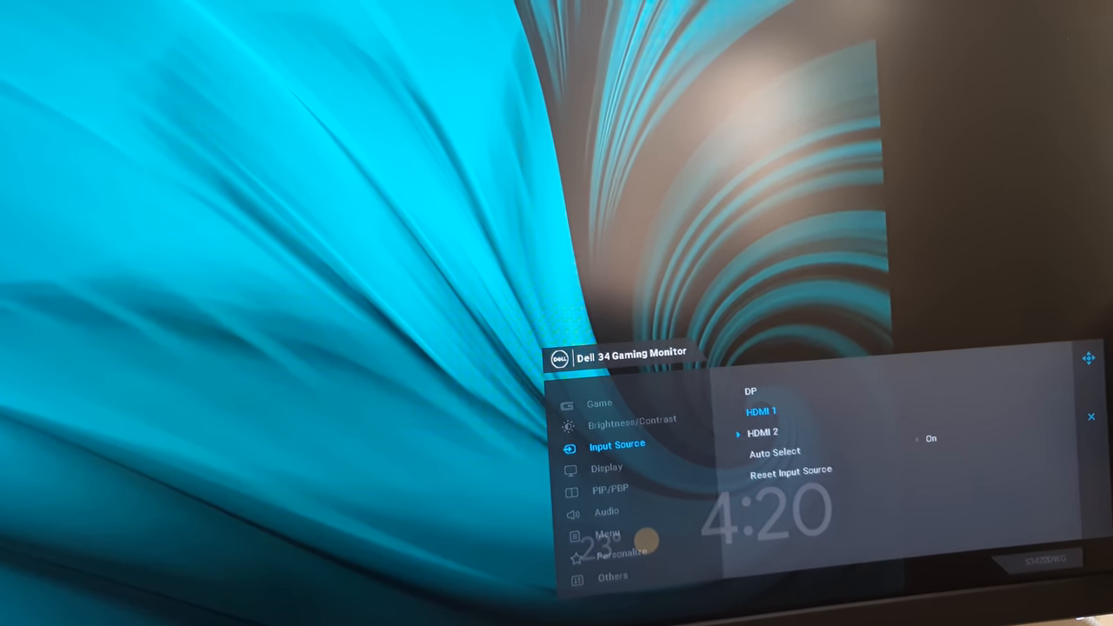
Select the original computer input in the OSD to restore the YouTube and New York Times view
left_click(761, 411)
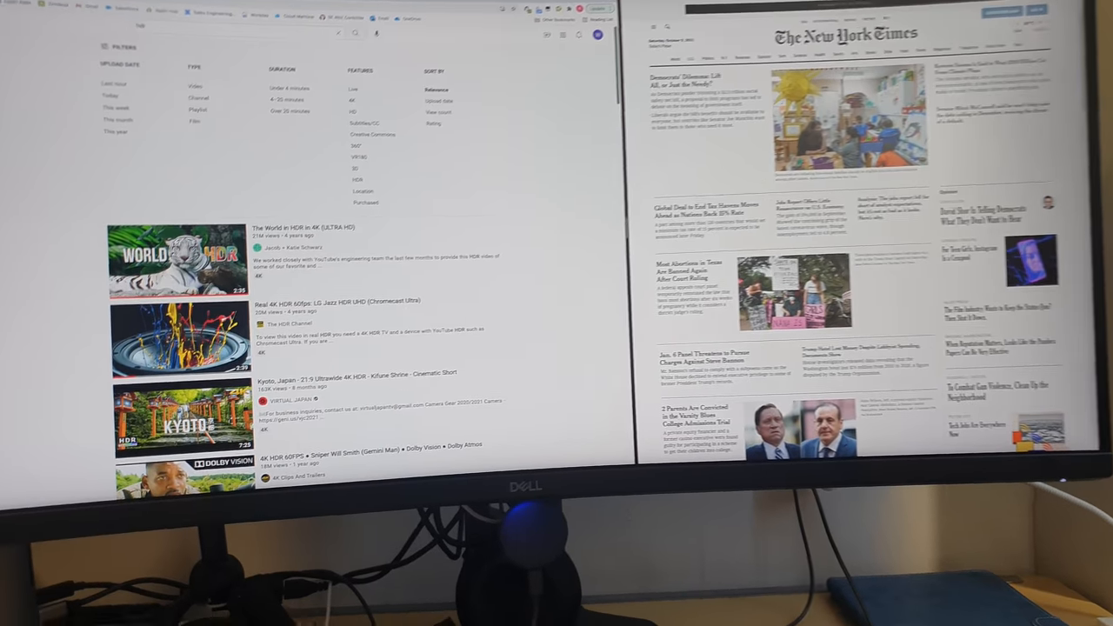
Play 'The World in HDR in 4K', confirm 2160p60 quality, then bring up Chrome's settings
scroll("down", 3)
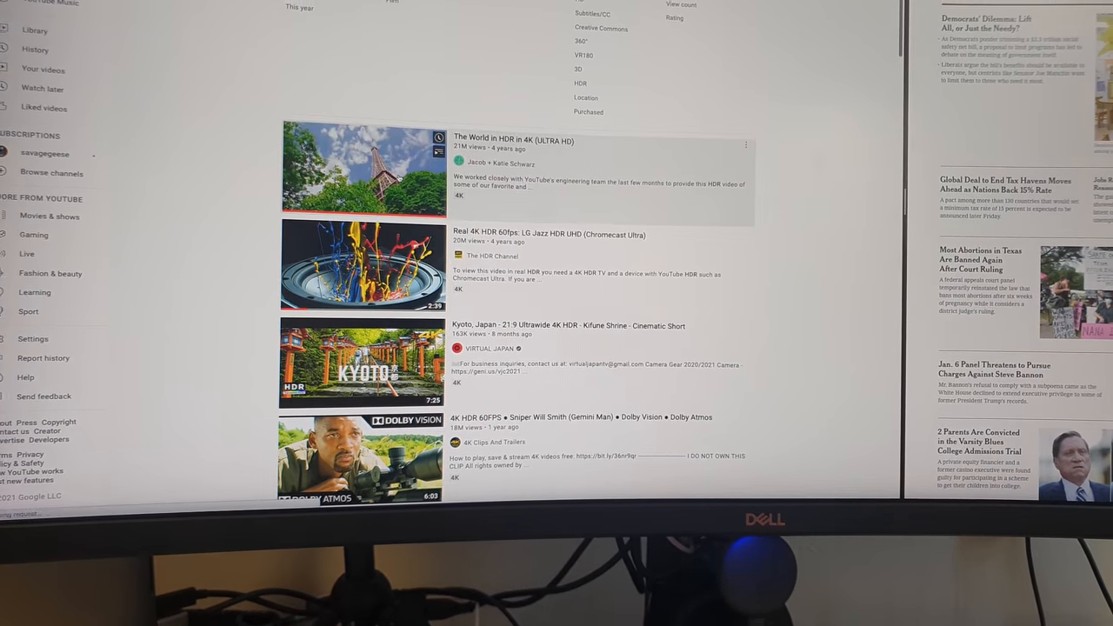
left_click(363, 169)
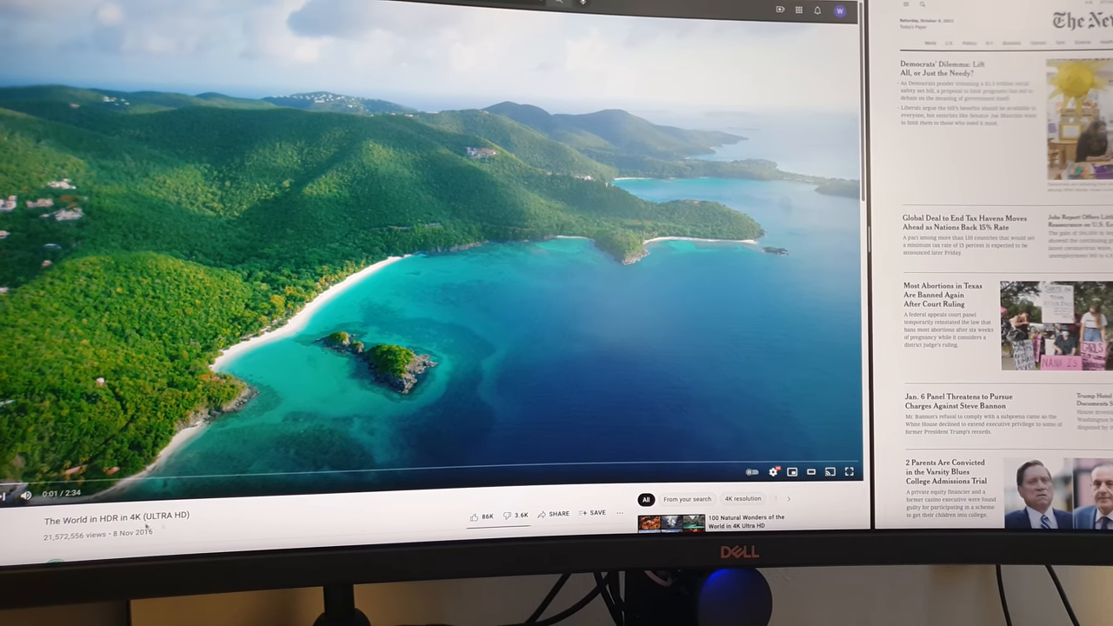
left_click(777, 472)
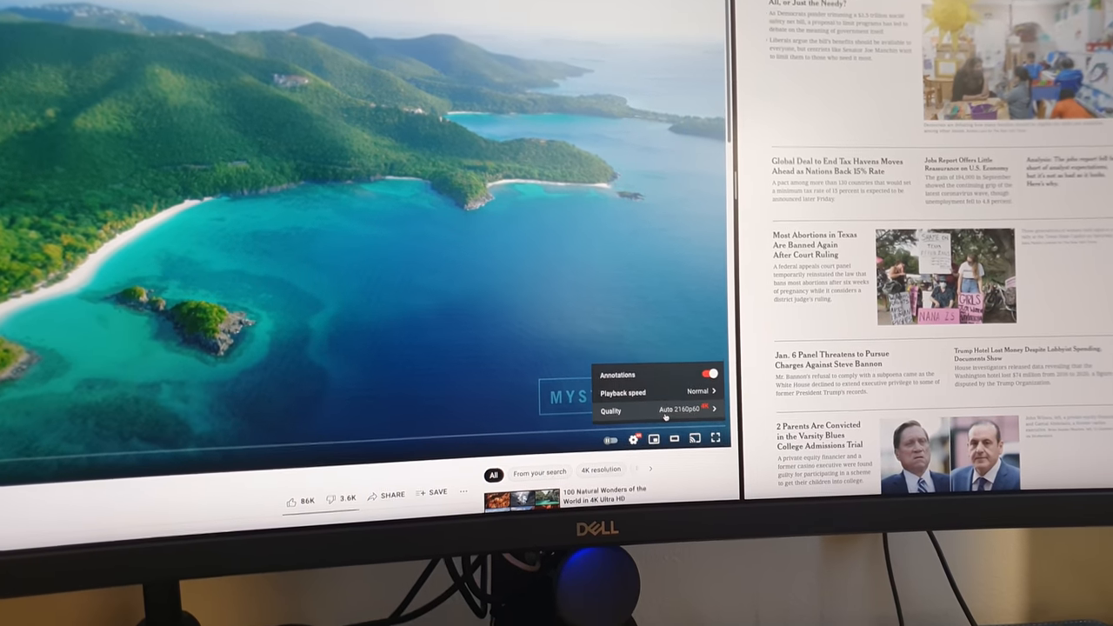
left_click(656, 409)
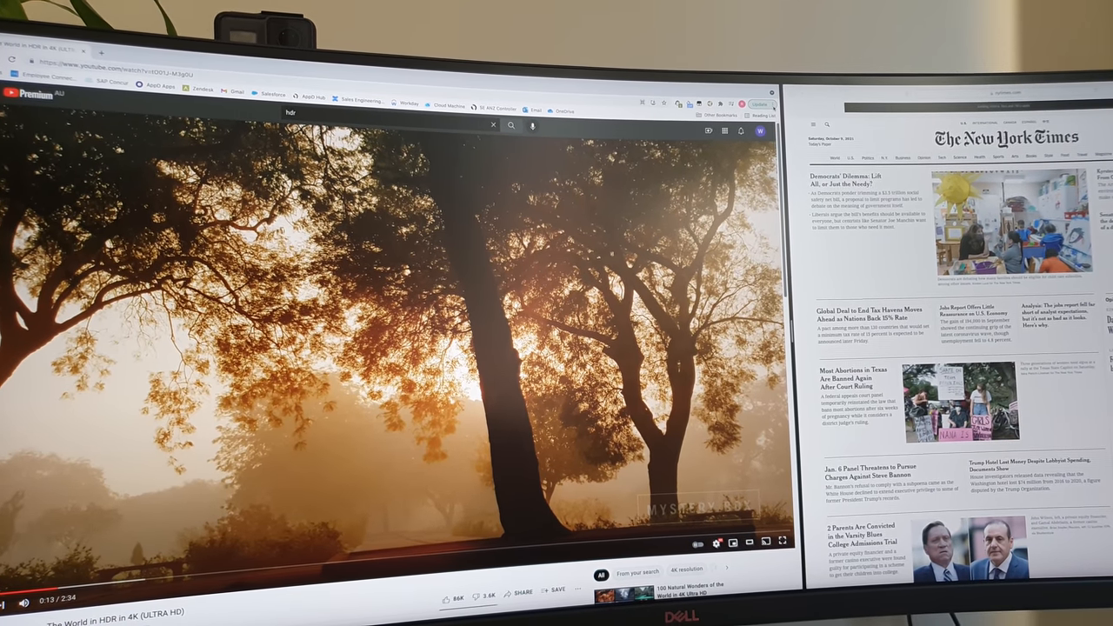
left_click(768, 99)
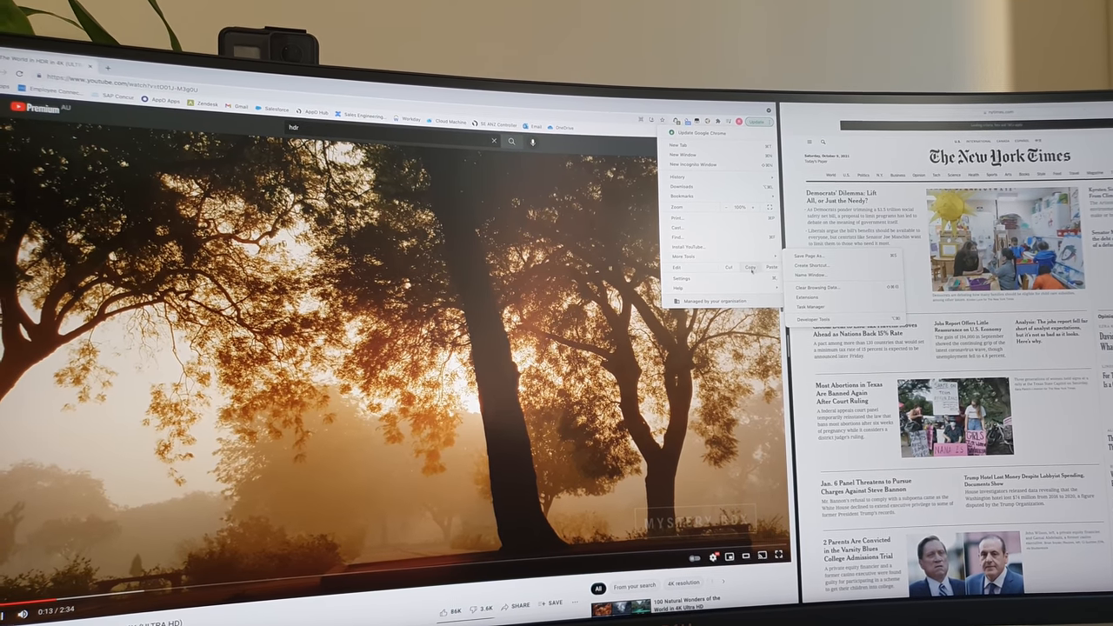
left_click(677, 279)
type("font")
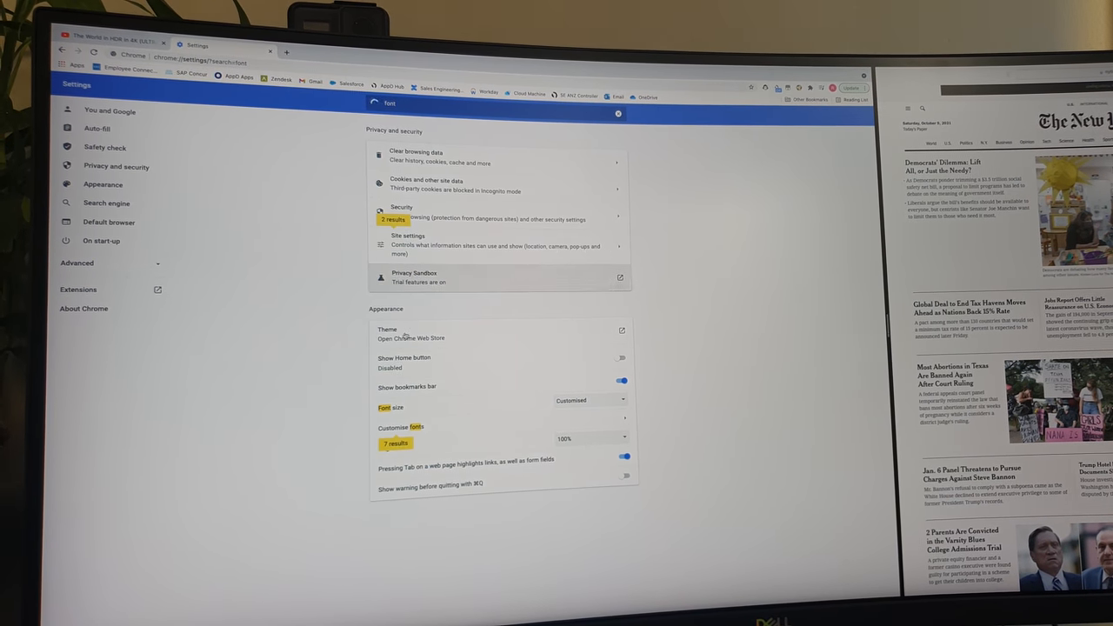
Open Chrome's Customise fonts page, run the YouTube 'hdr' search, and return to fonts
left_click(400, 427)
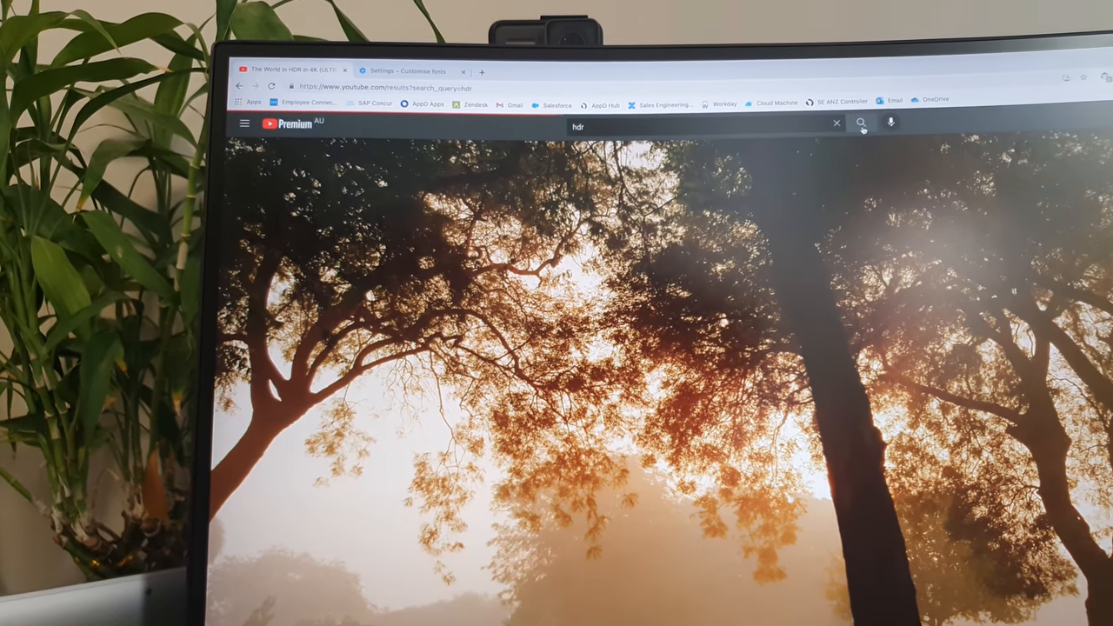
left_click(861, 123)
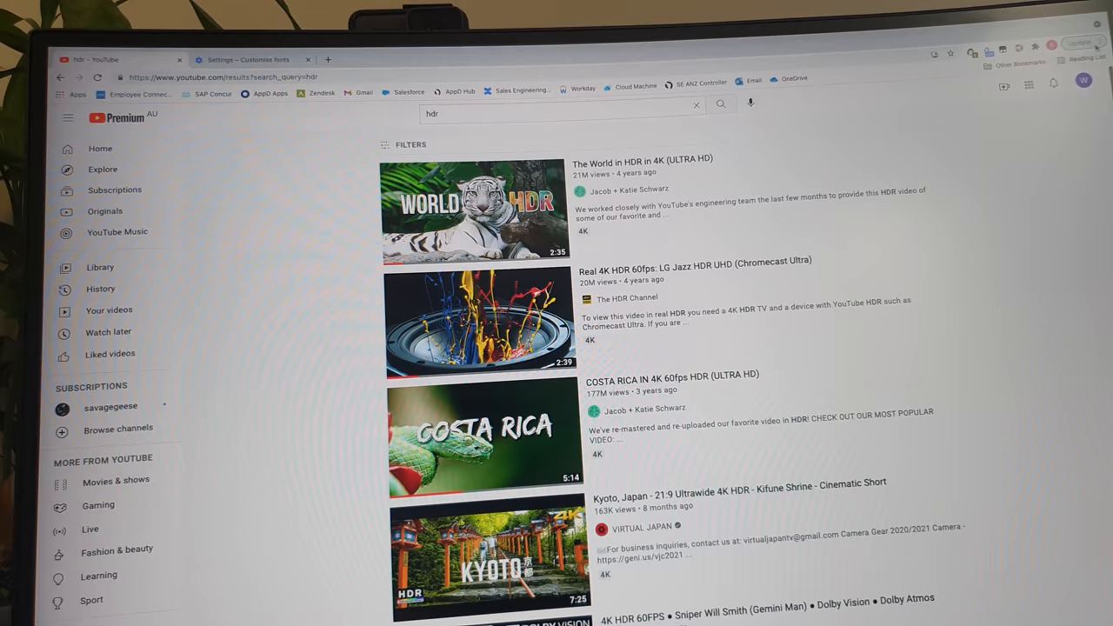
left_click(246, 59)
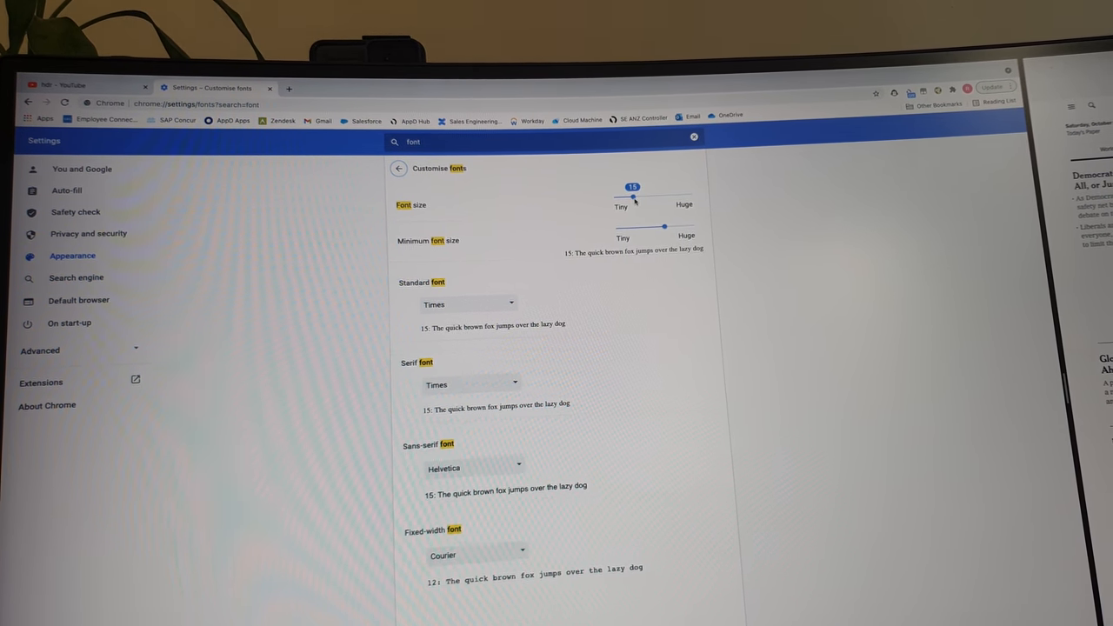
Drag the Font size slider down to 12 and adjust the Minimum font size slider
left_click_drag(632, 187, 616, 193)
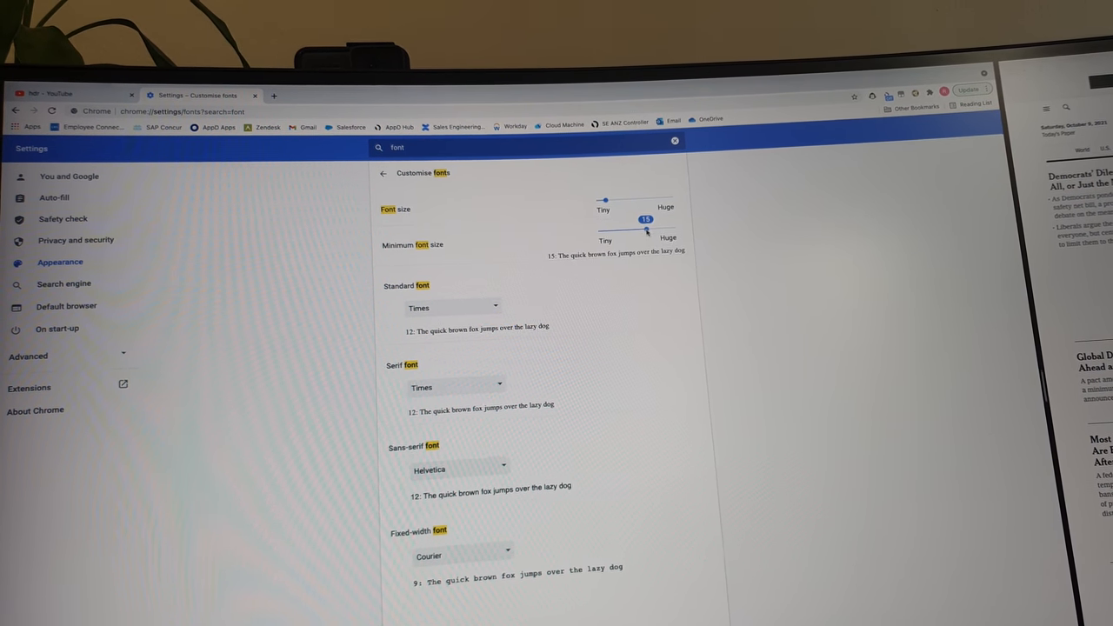
left_click_drag(646, 229, 618, 229)
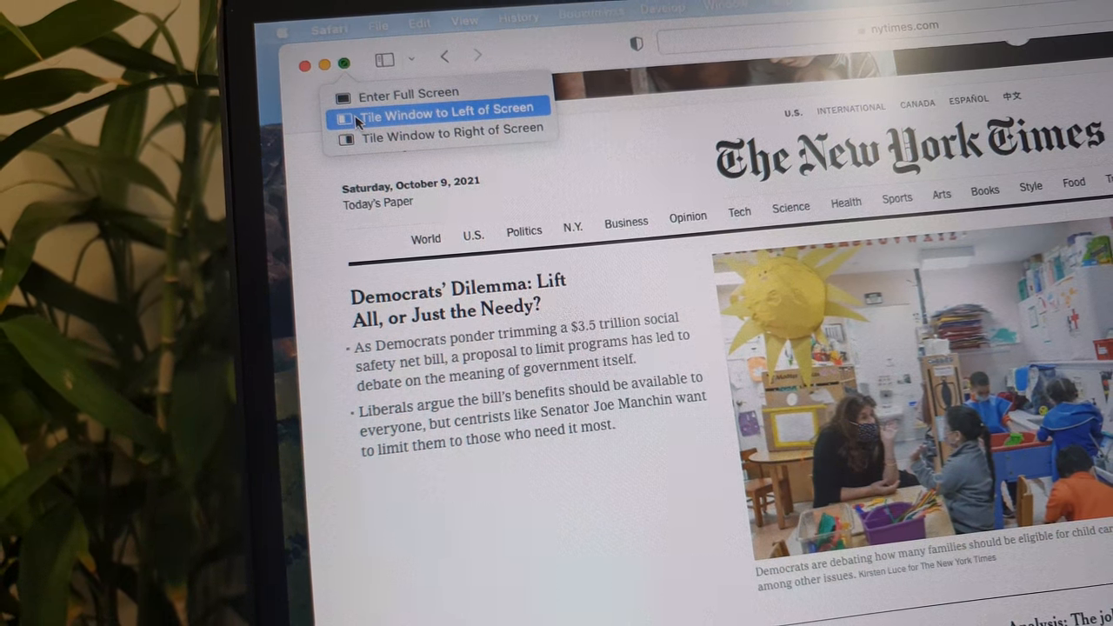
Tile Safari's New York Times window to the left of the screen
left_click(357, 112)
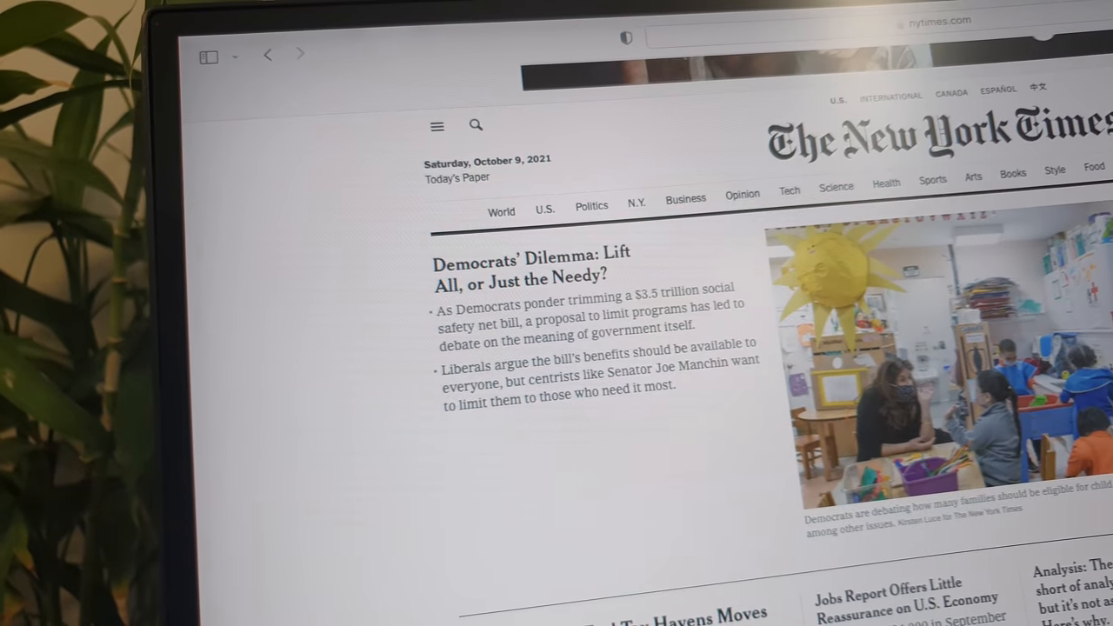